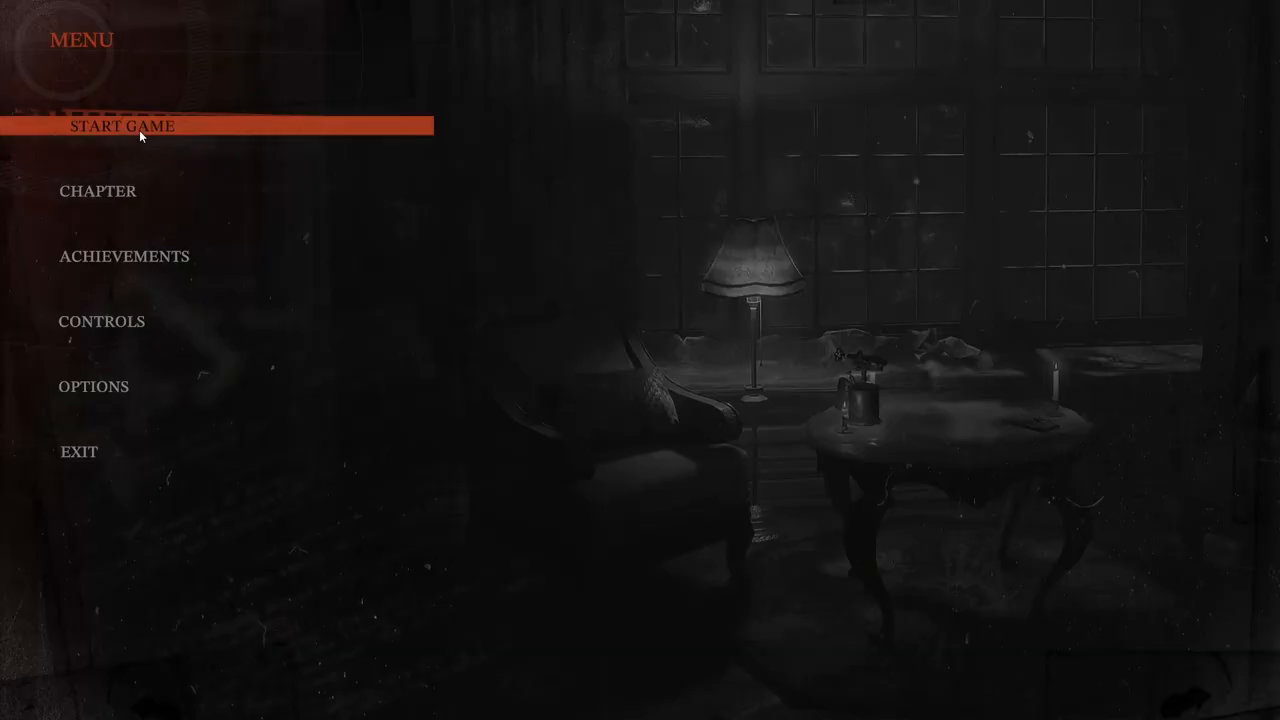
Start a new game from the main menu to begin the staircase descent.
left_click(122, 124)
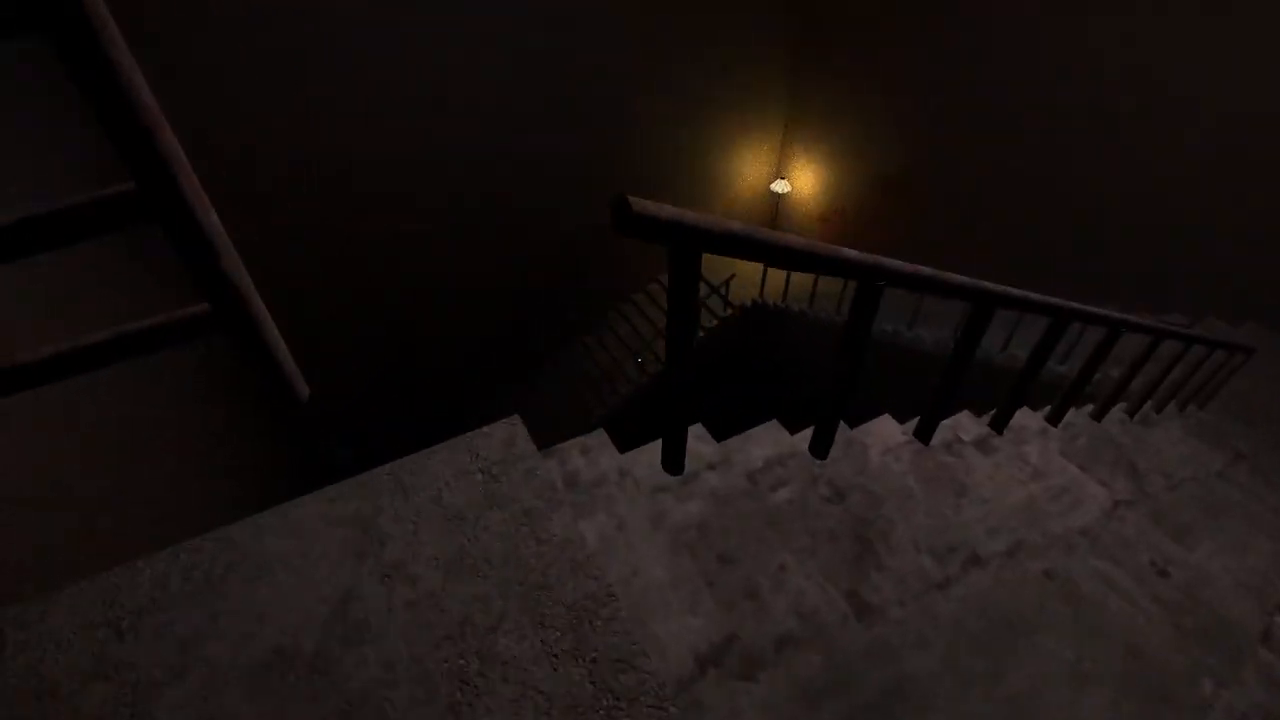
mouse_move(640, 360)
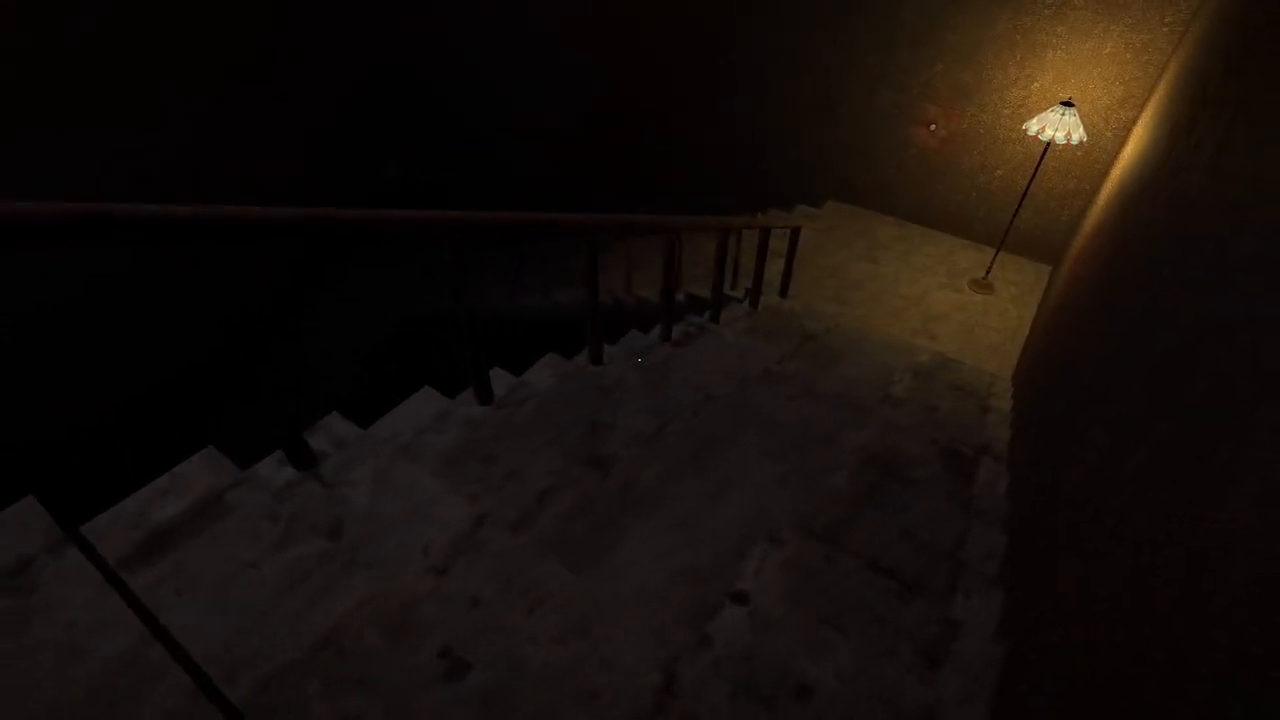
mouse_move(640, 360)
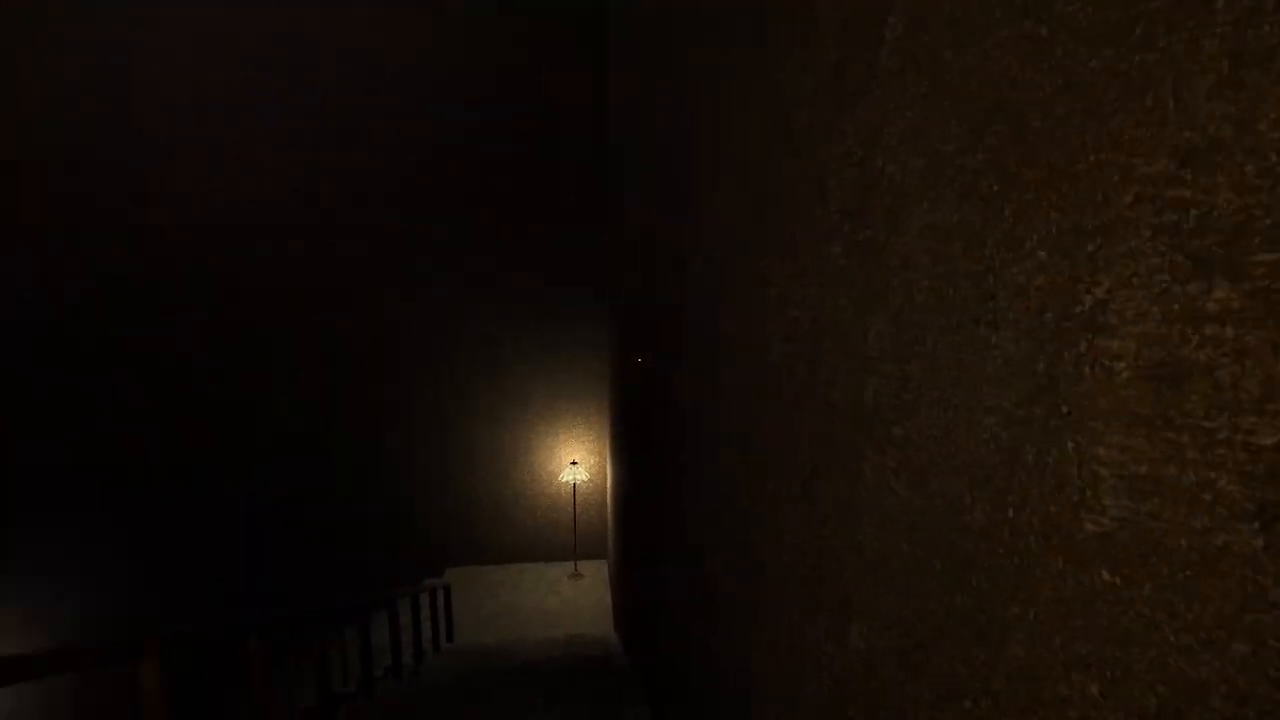
mouse_move(640, 360)
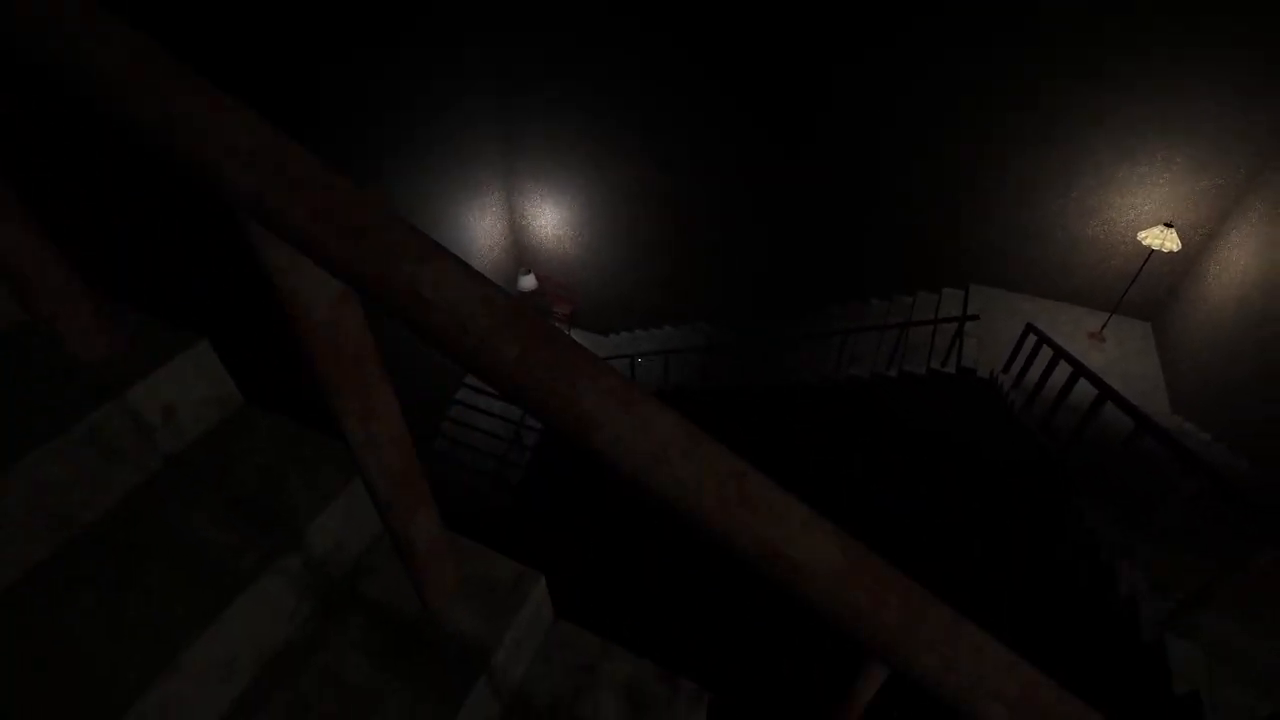
mouse_move(640, 360)
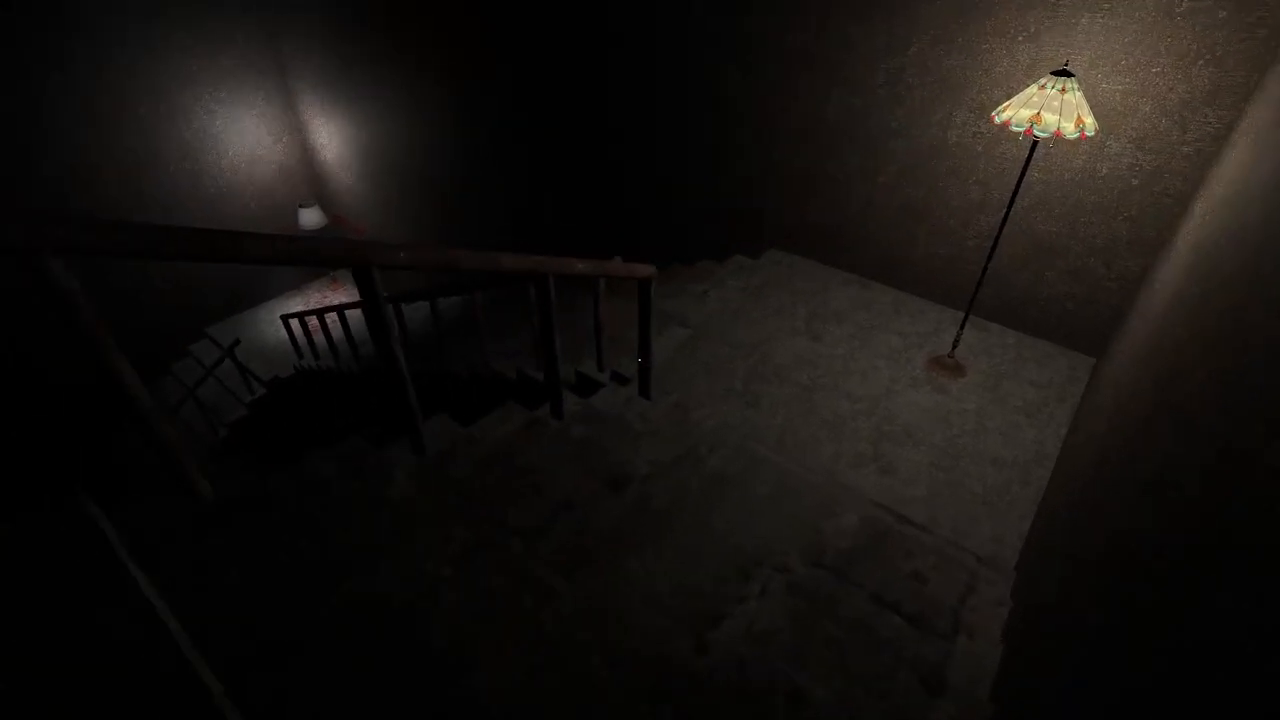
mouse_move(640, 360)
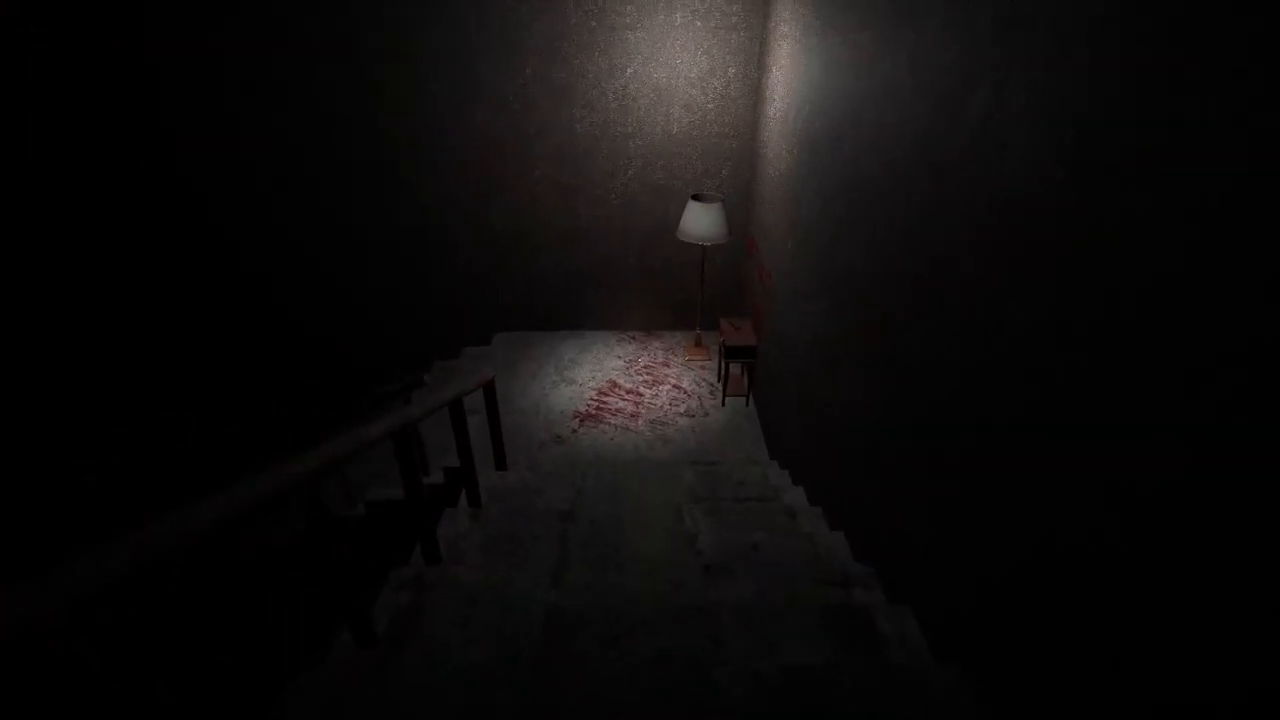
mouse_move(640, 360)
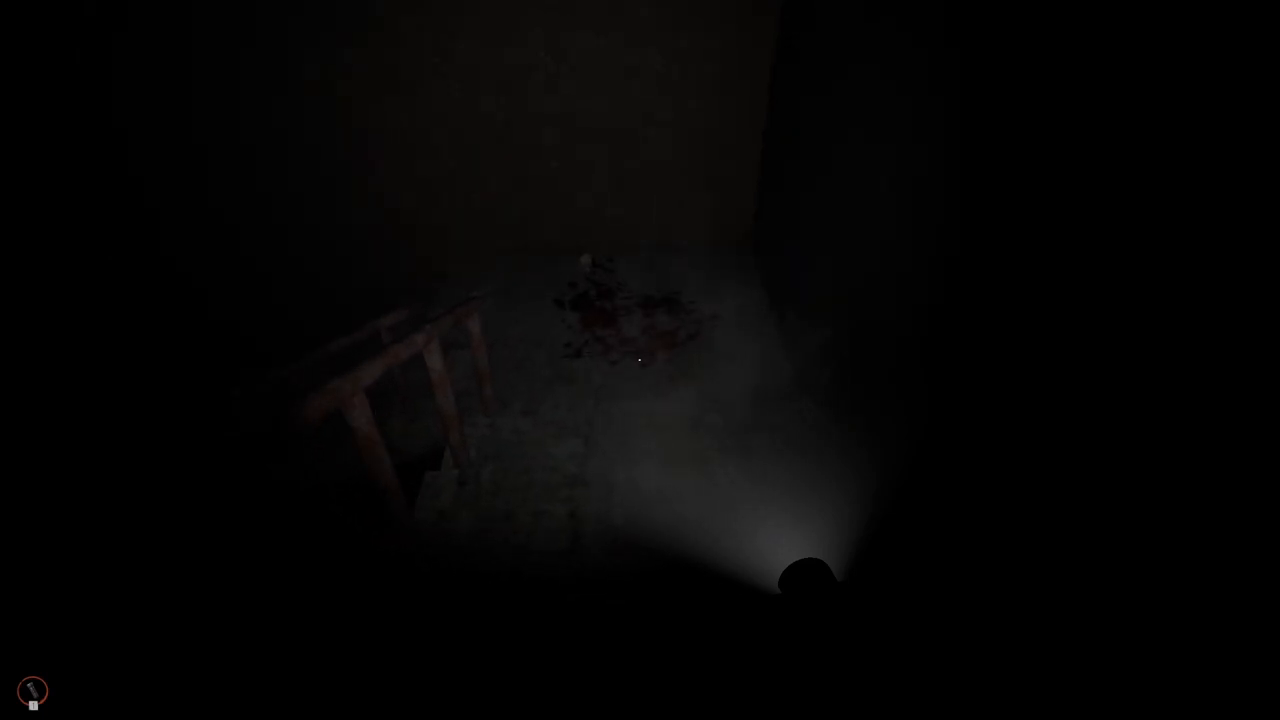
mouse_move(640, 360)
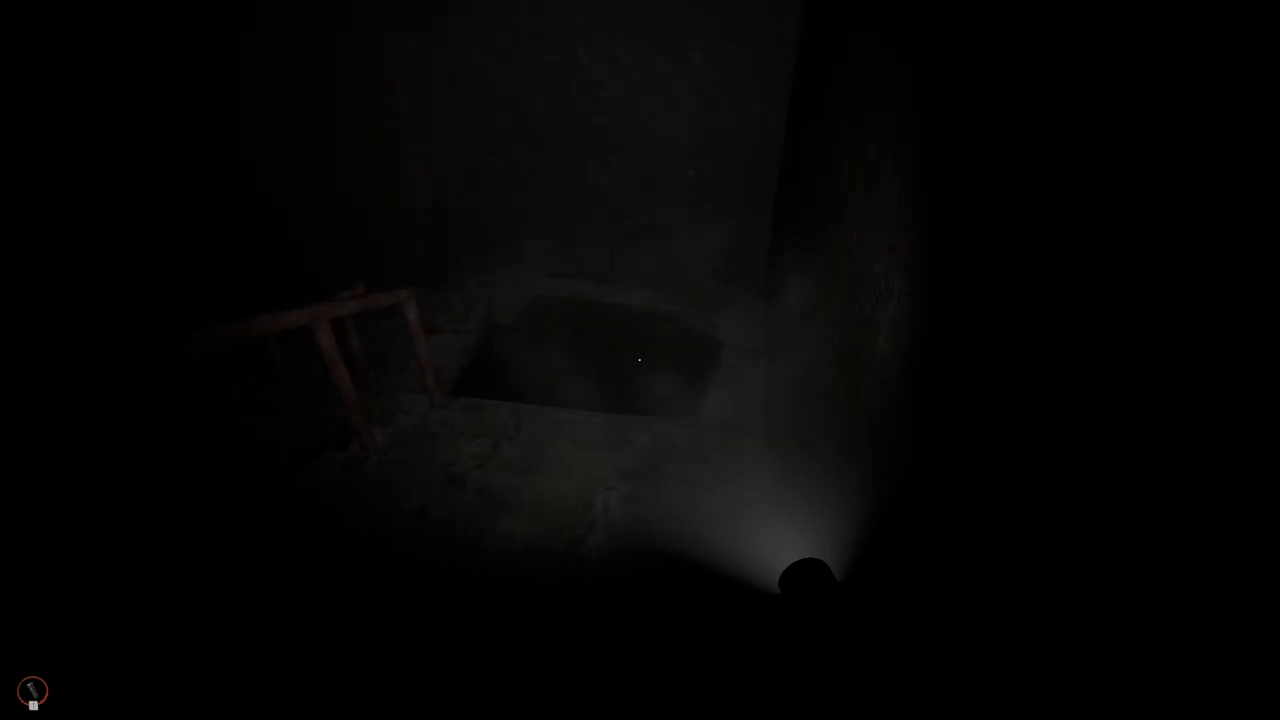
mouse_move(640, 360)
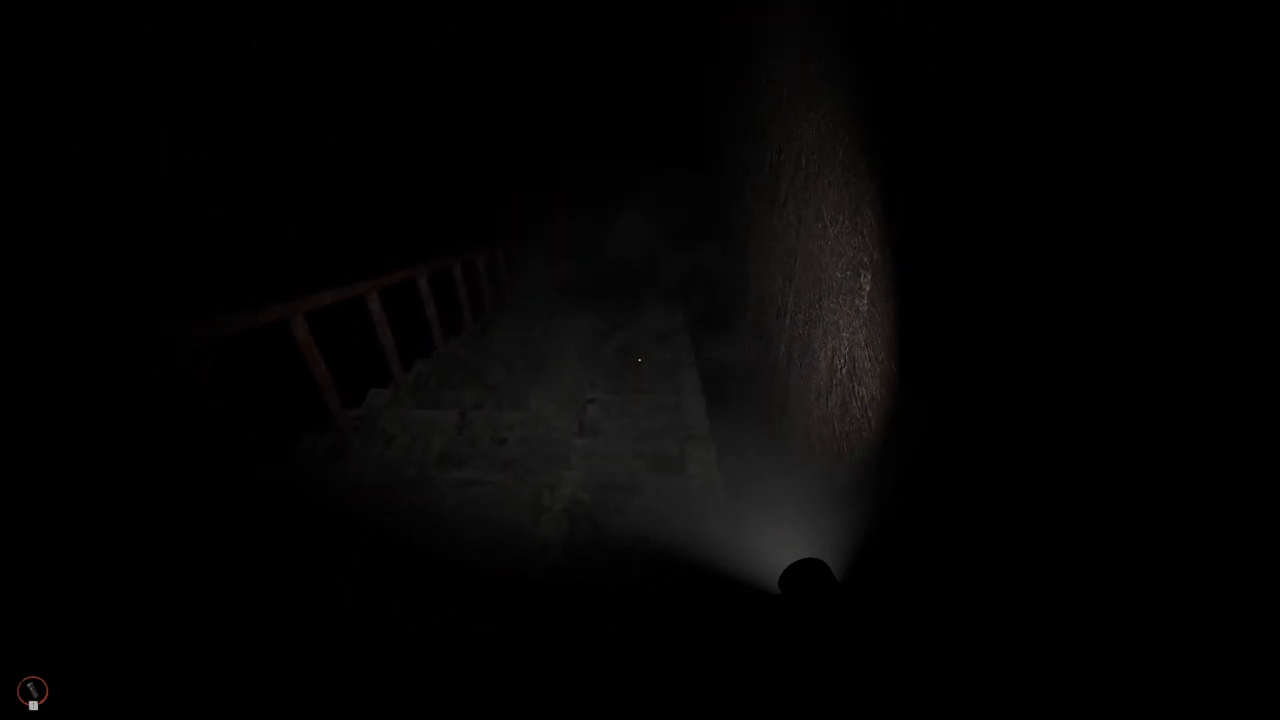
mouse_move(640, 360)
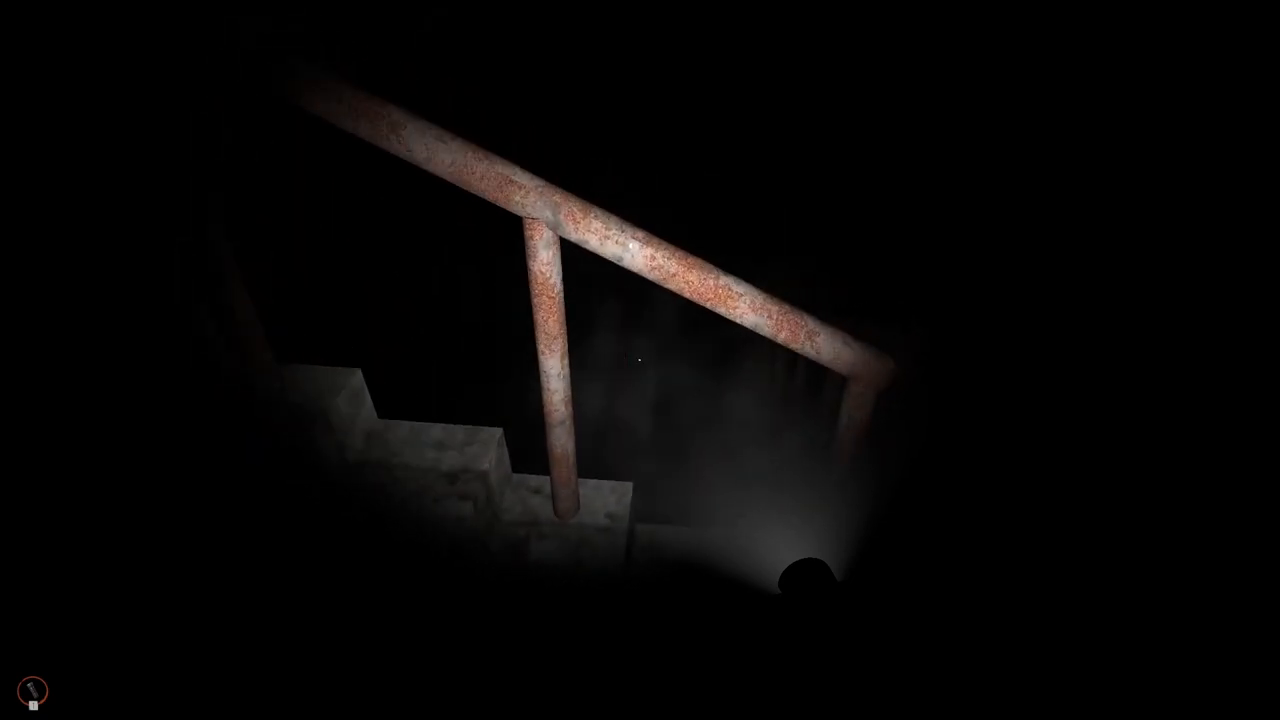
mouse_move(640, 360)
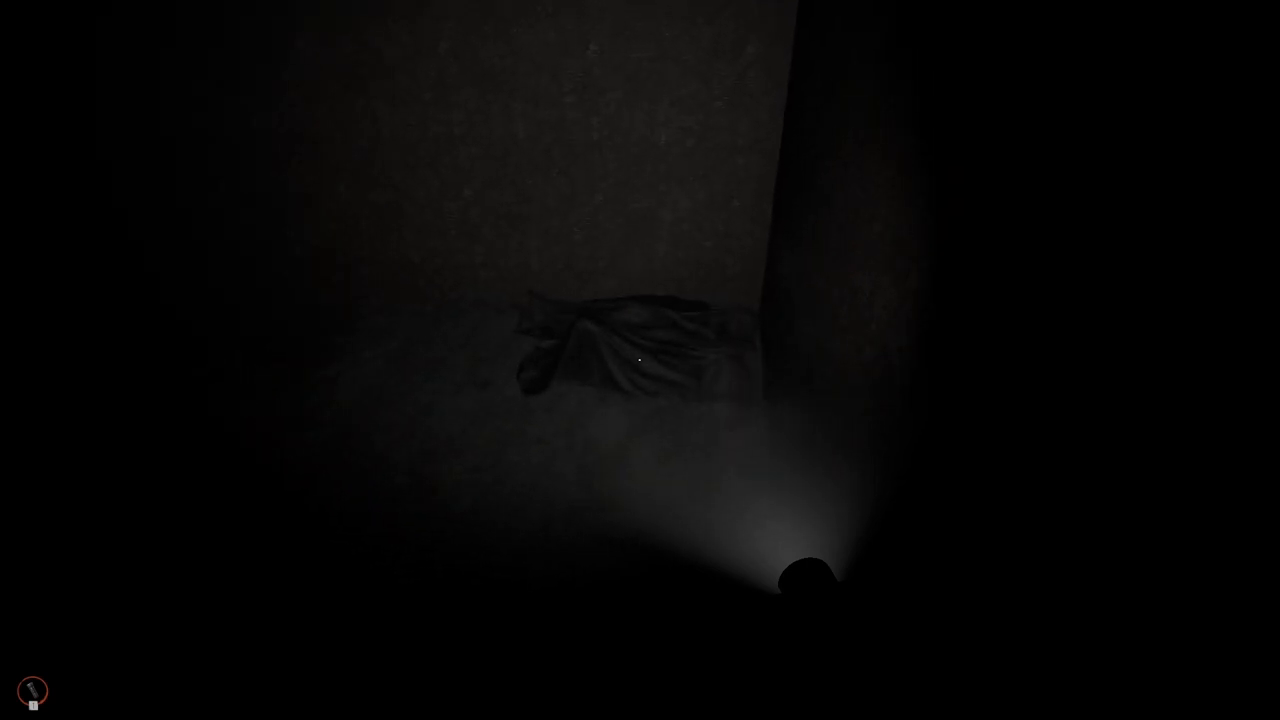
mouse_move(640, 360)
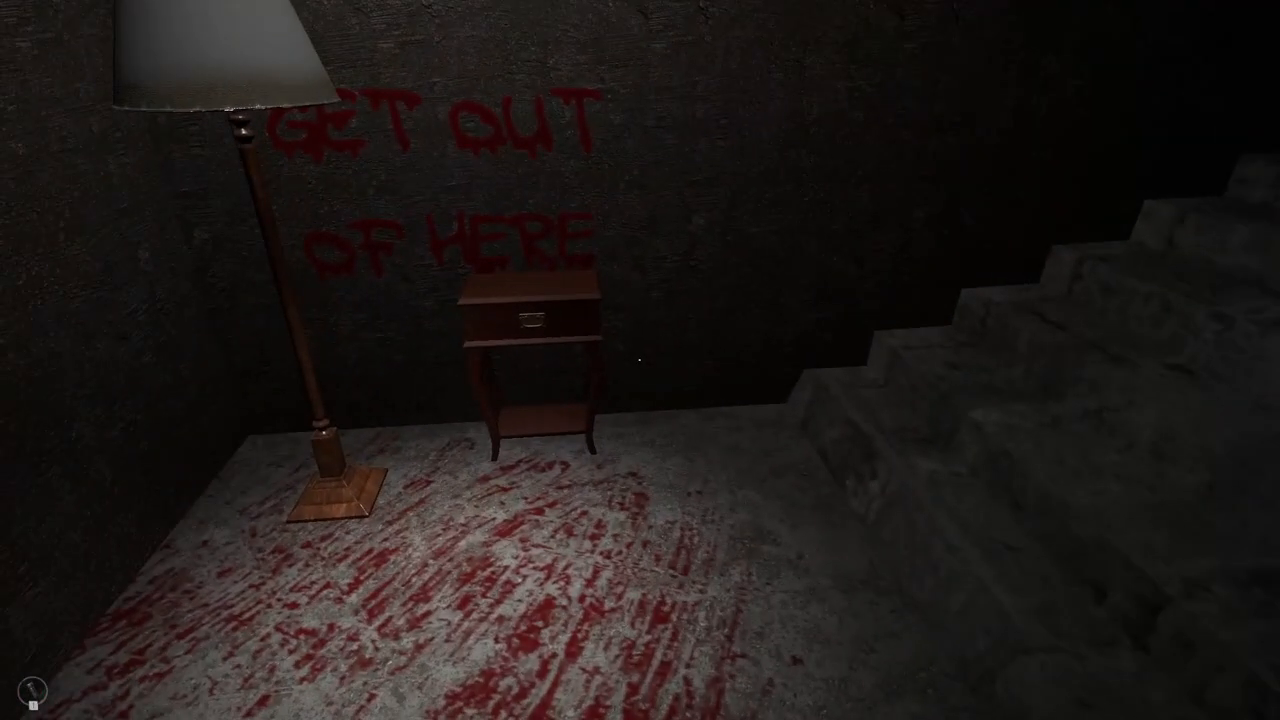
mouse_move(640, 360)
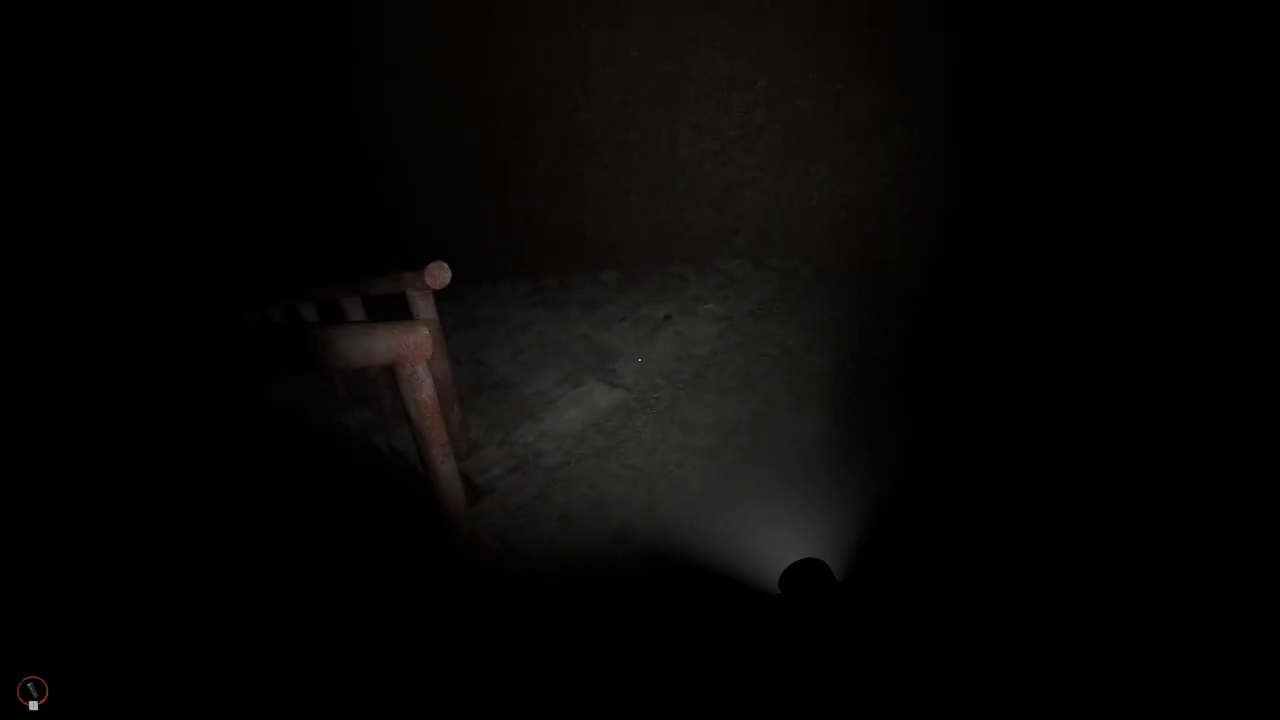
mouse_move(640, 360)
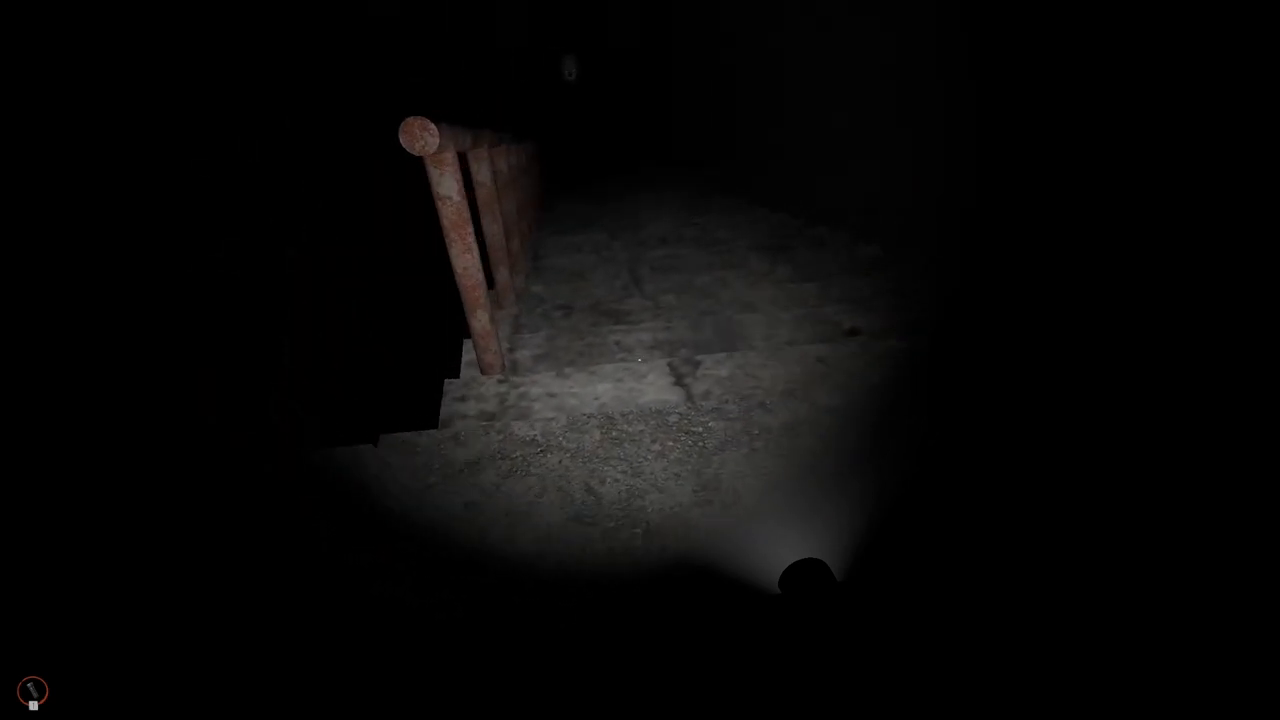